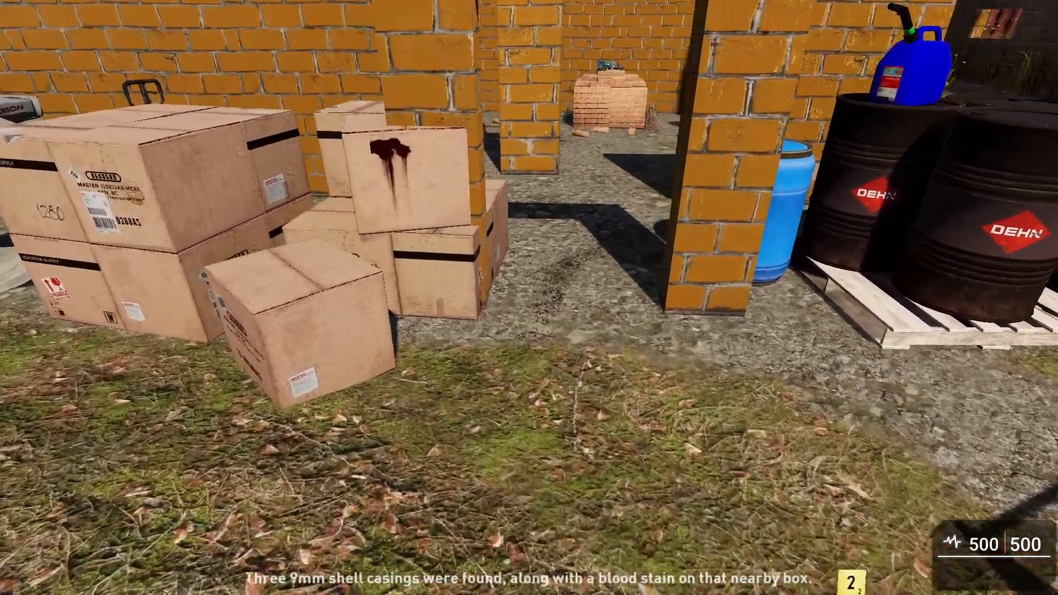
mouse_move(529, 297)
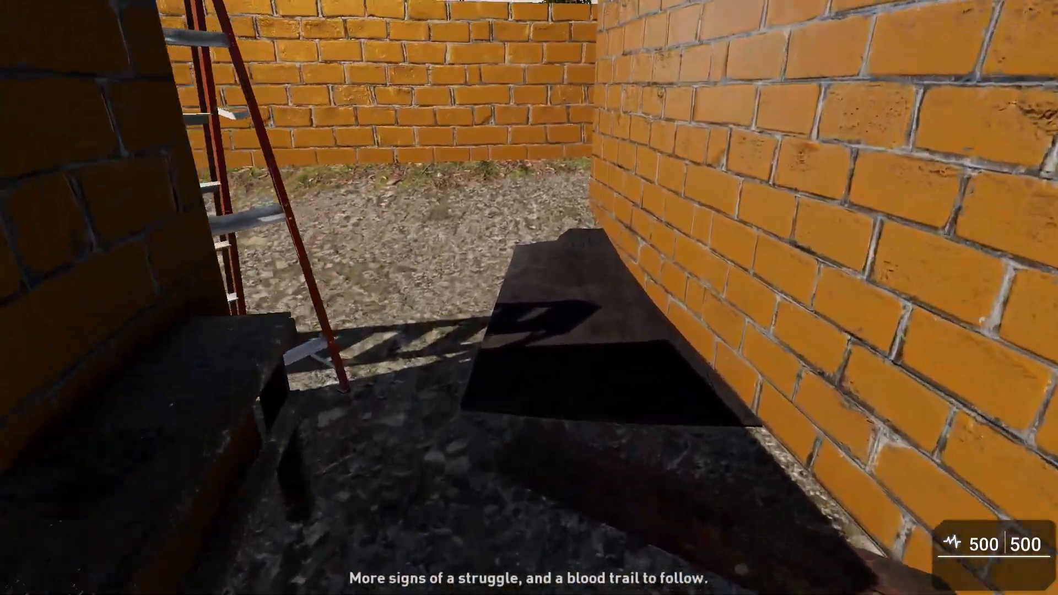
mouse_move(529, 297)
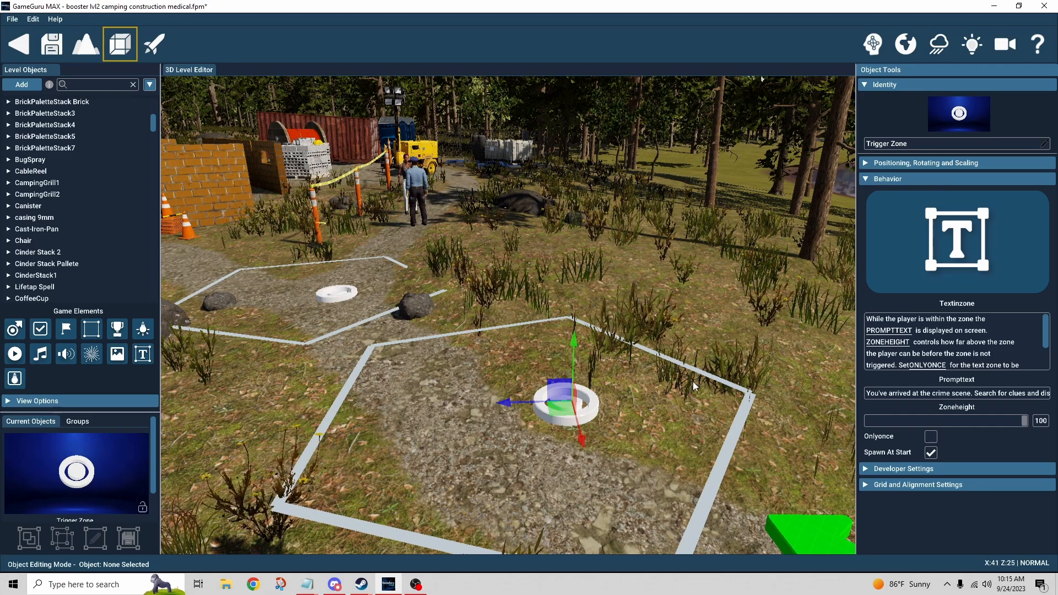
mouse_move(774, 368)
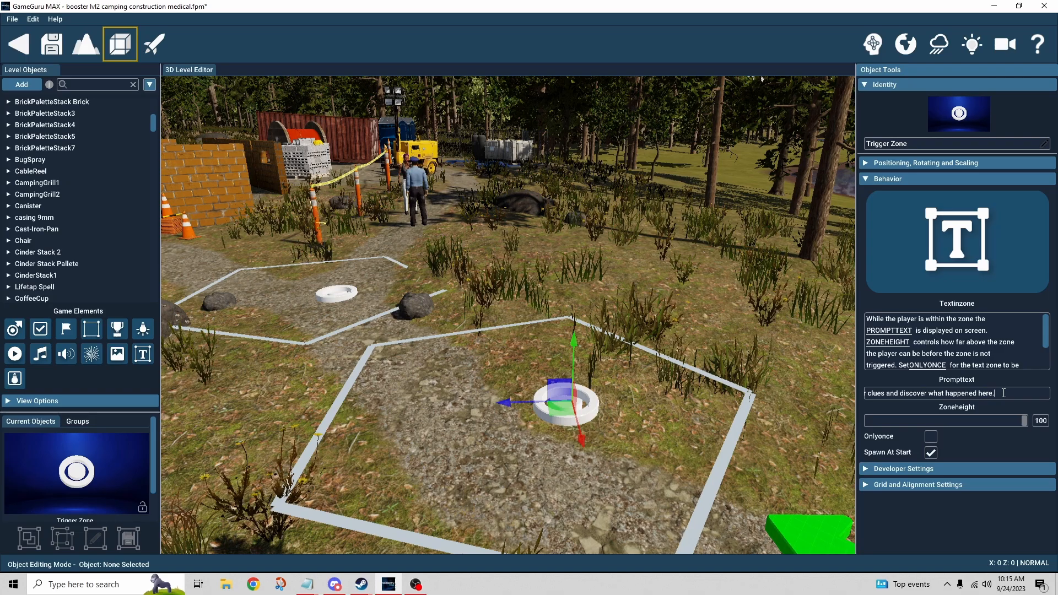
type("adadfa")
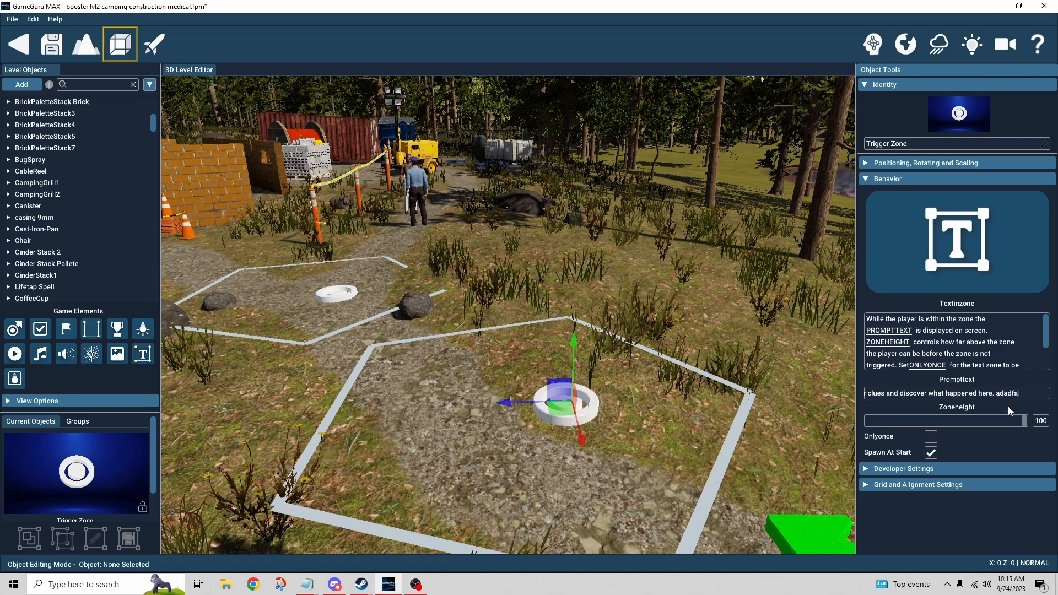
type("dsasasfa")
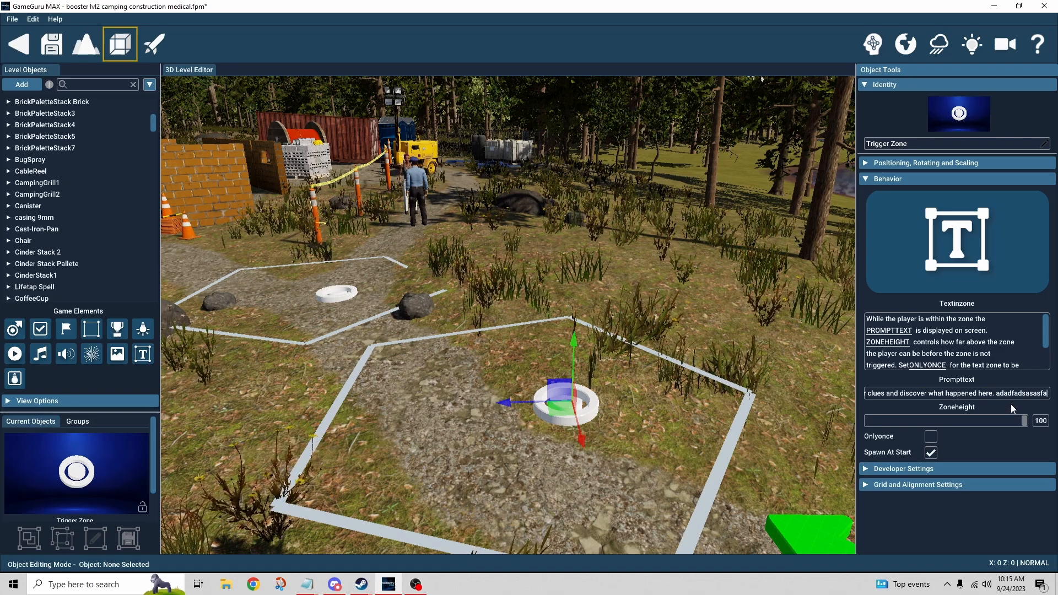